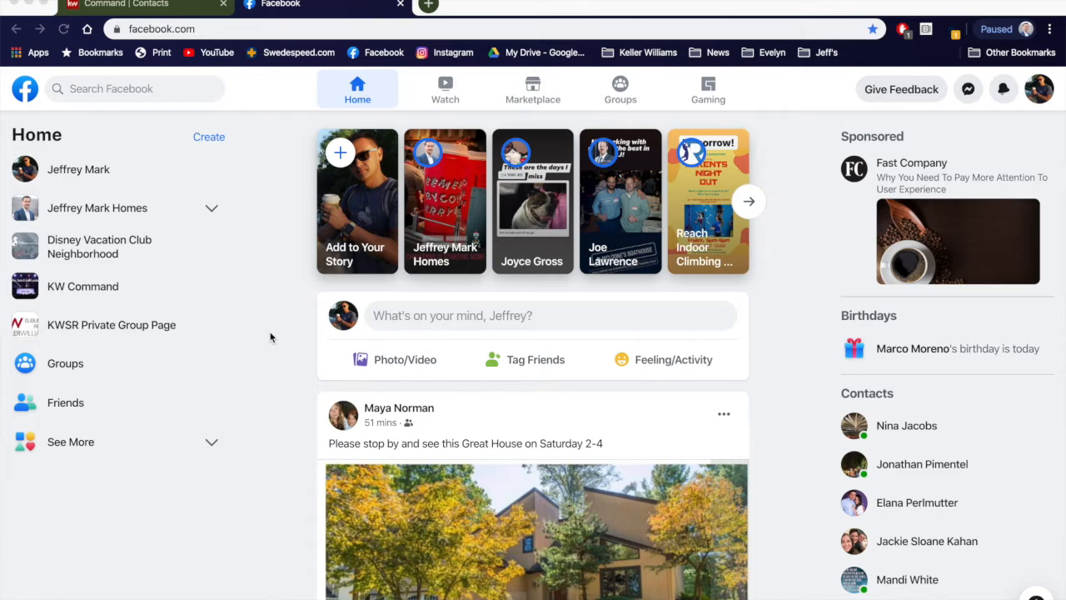
left_click(125, 3)
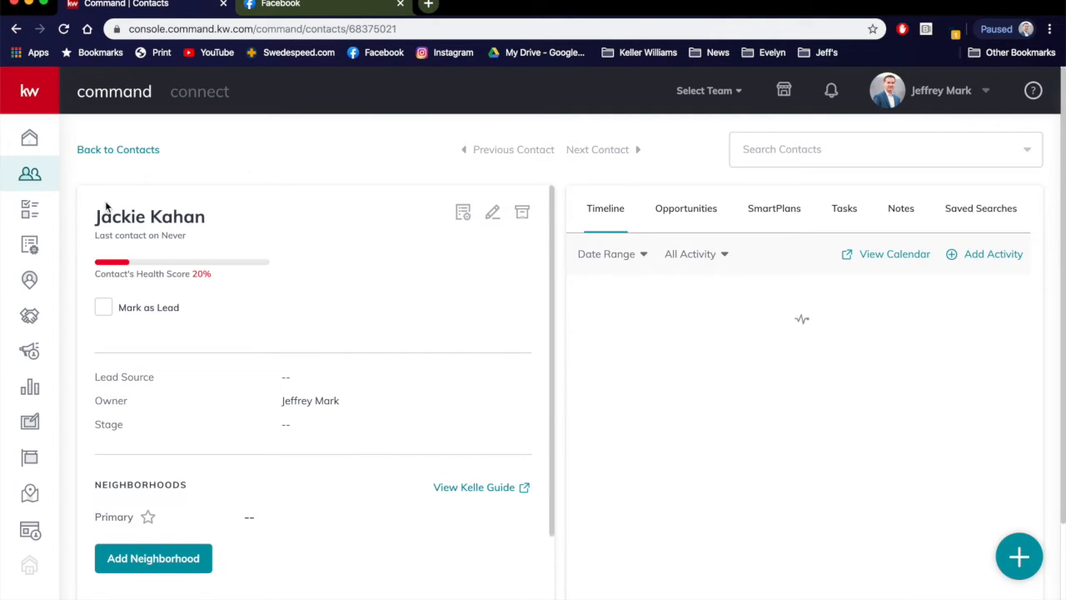
mouse_move(303, 237)
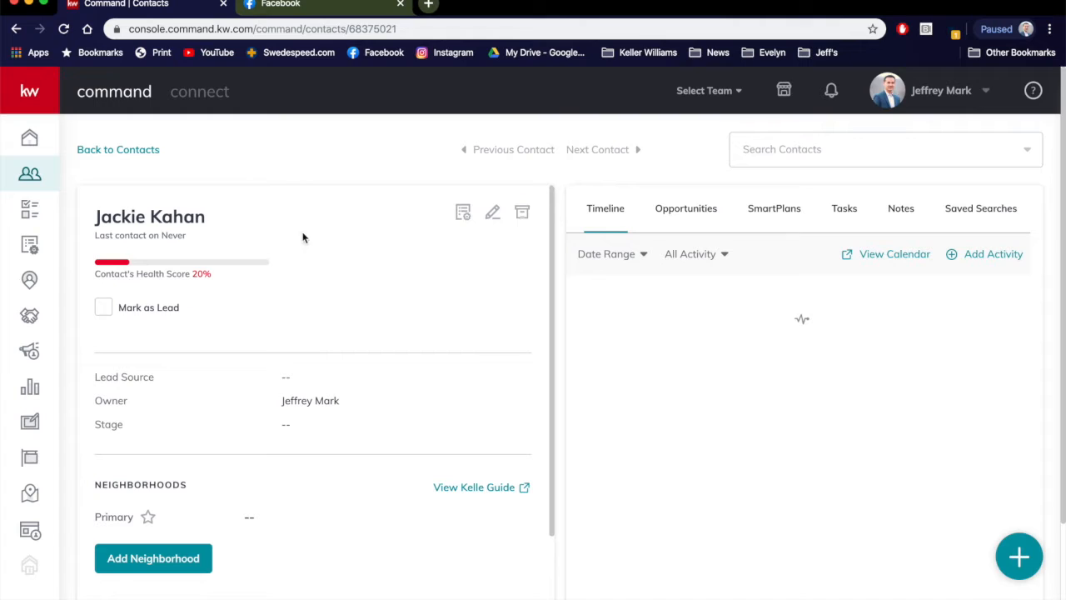
mouse_move(356, 253)
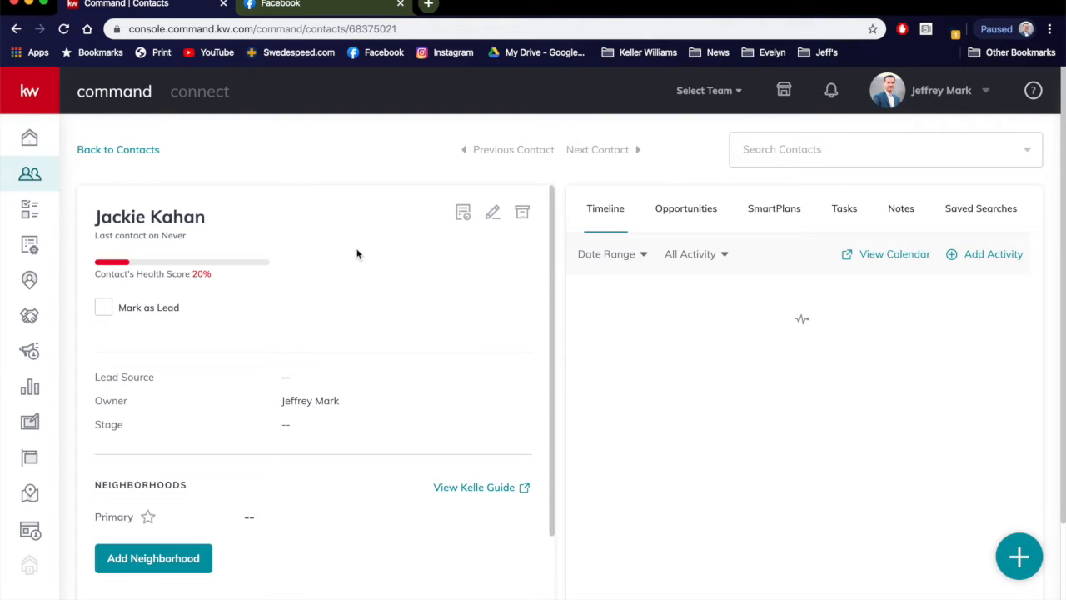
mouse_move(453, 313)
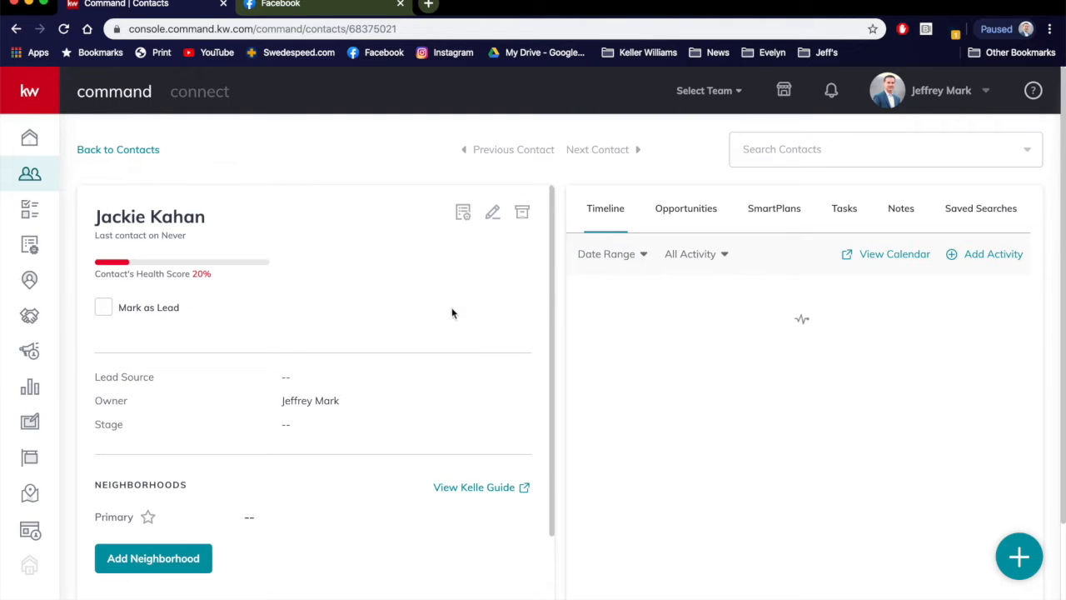
mouse_move(493, 212)
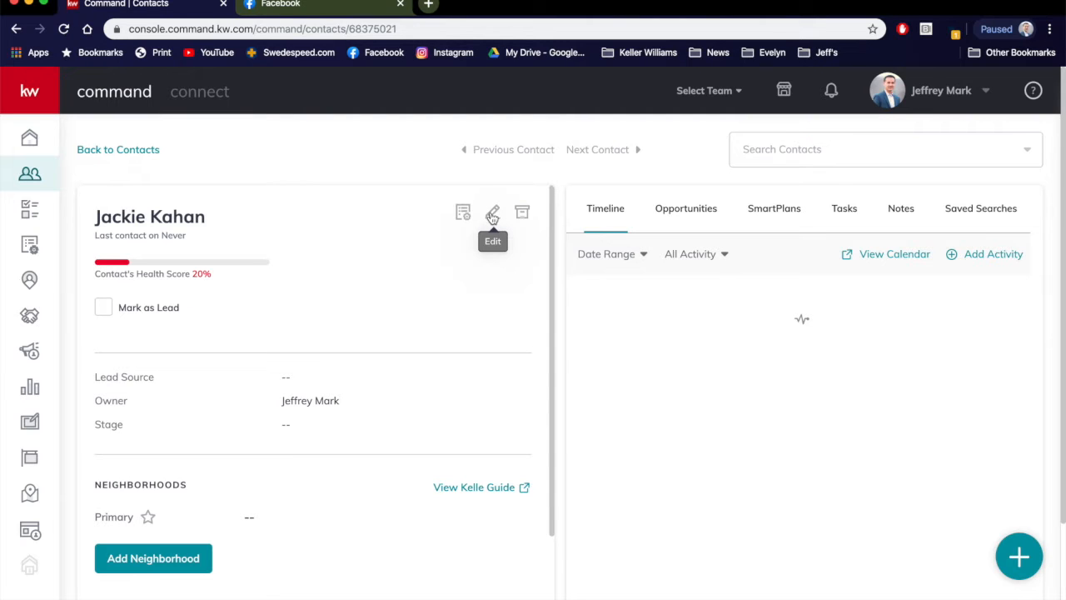
mouse_move(546, 254)
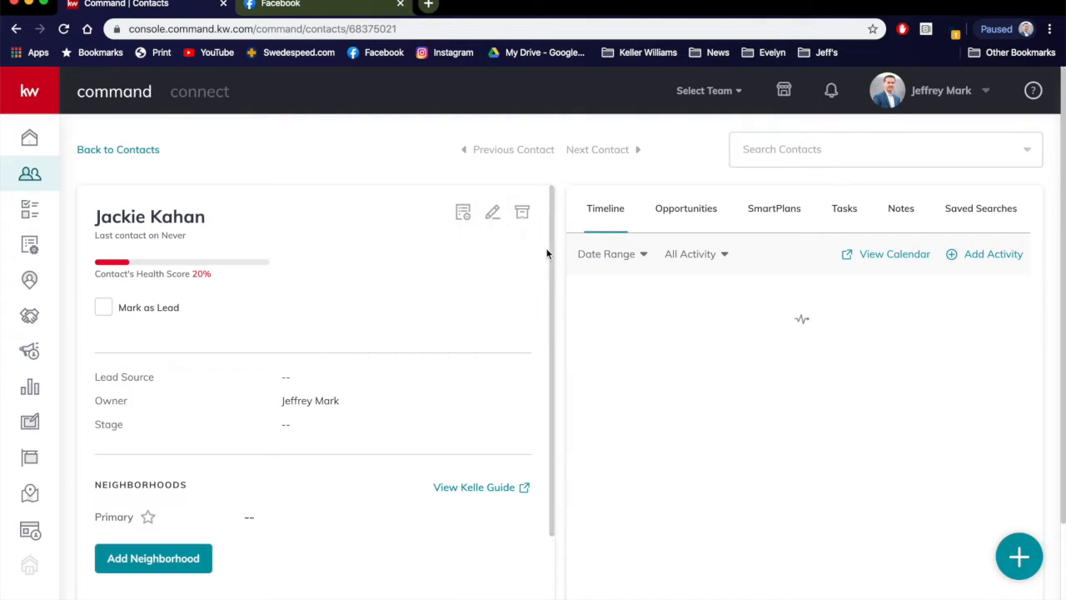
left_click(493, 212)
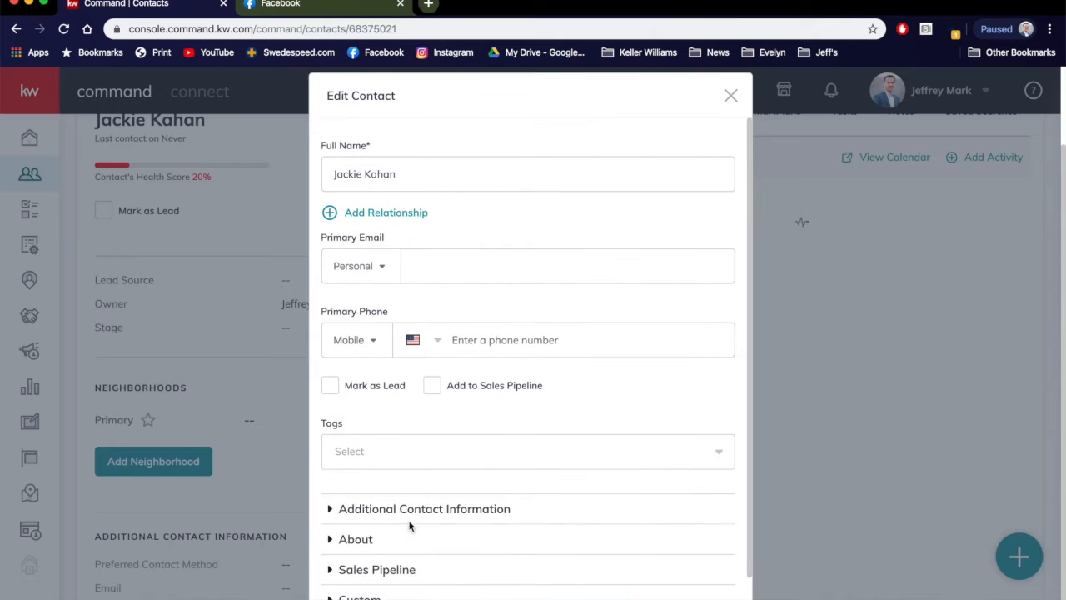
mouse_move(429, 509)
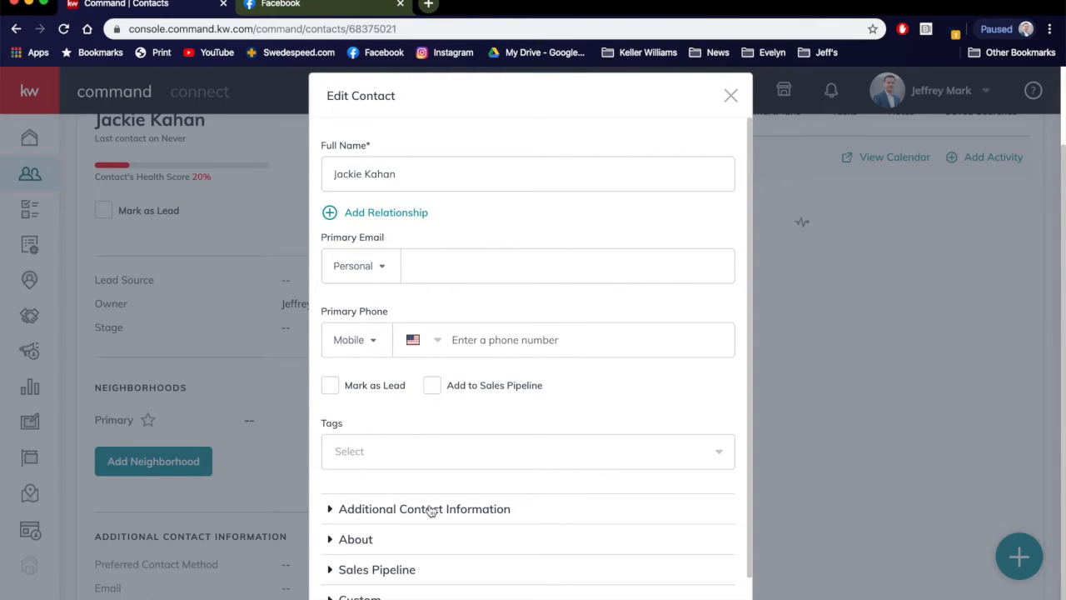
mouse_move(453, 516)
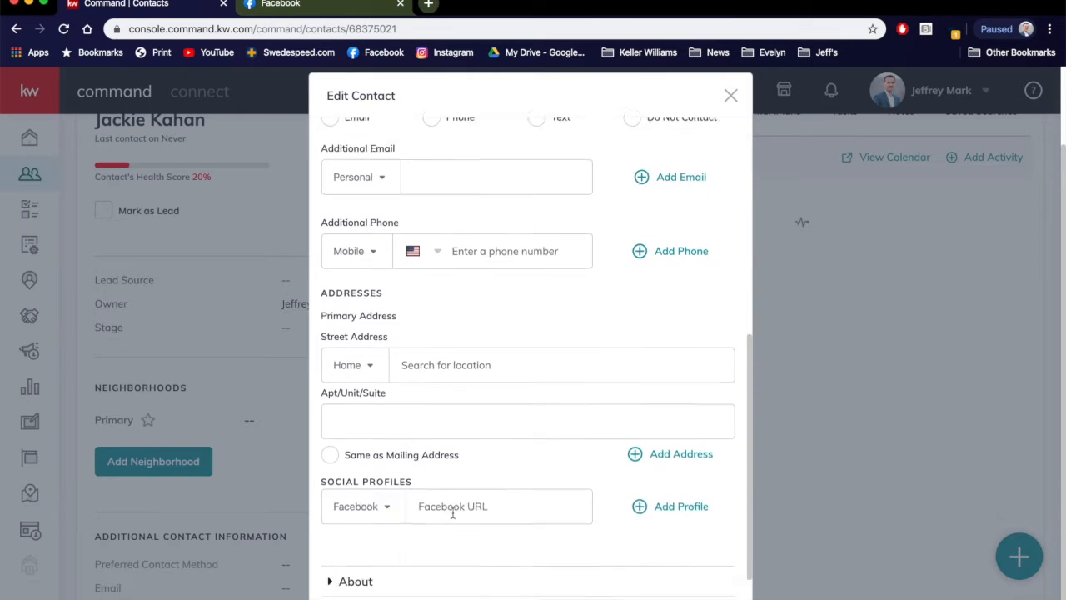
scroll("down", 3)
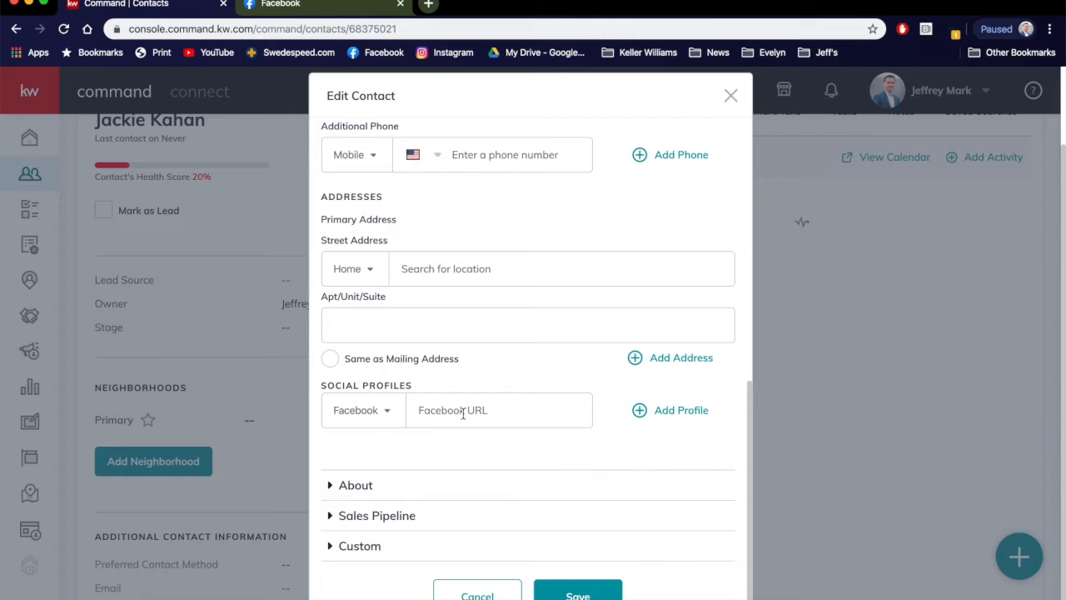
left_click(363, 410)
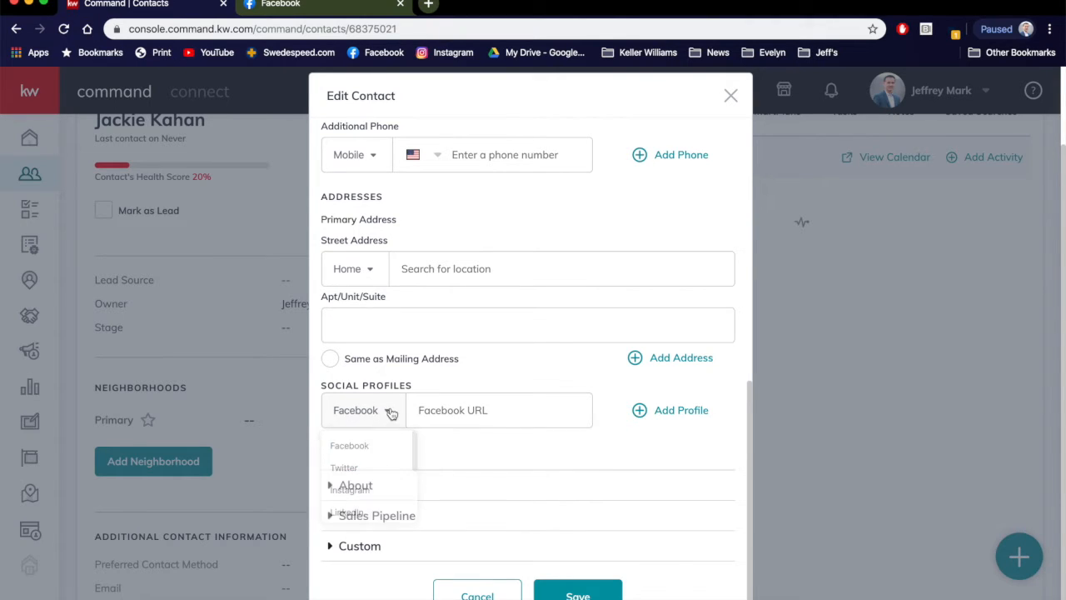
left_click(360, 409)
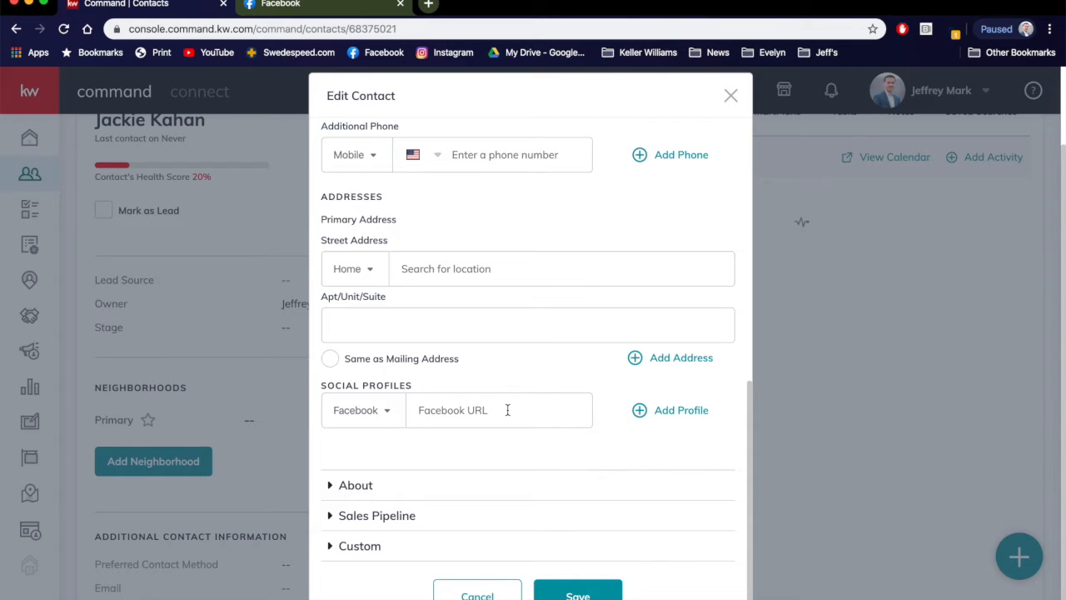
left_click(283, 5)
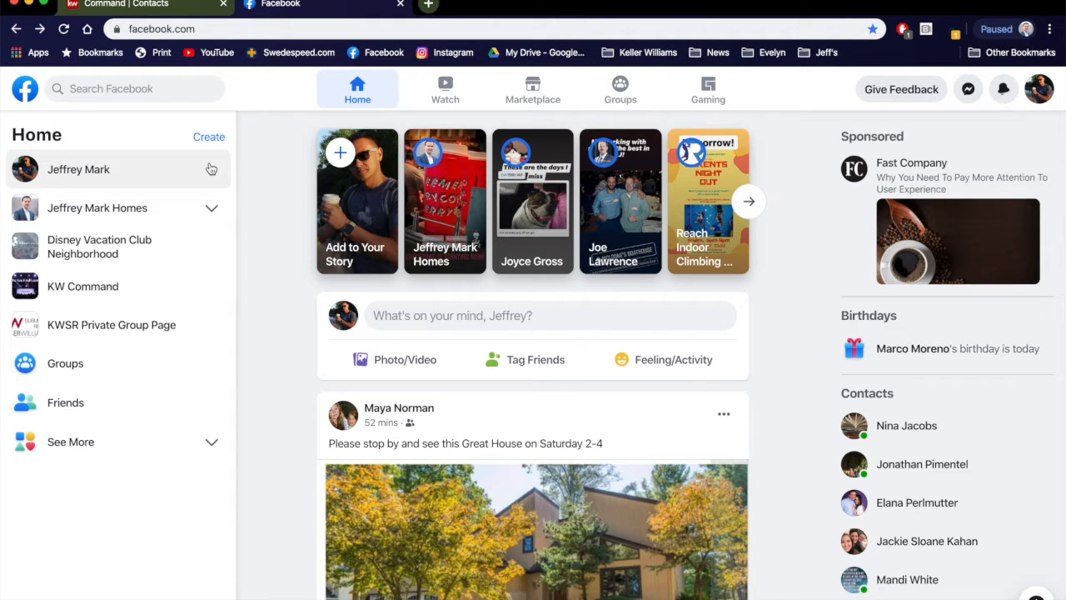
left_click(134, 88)
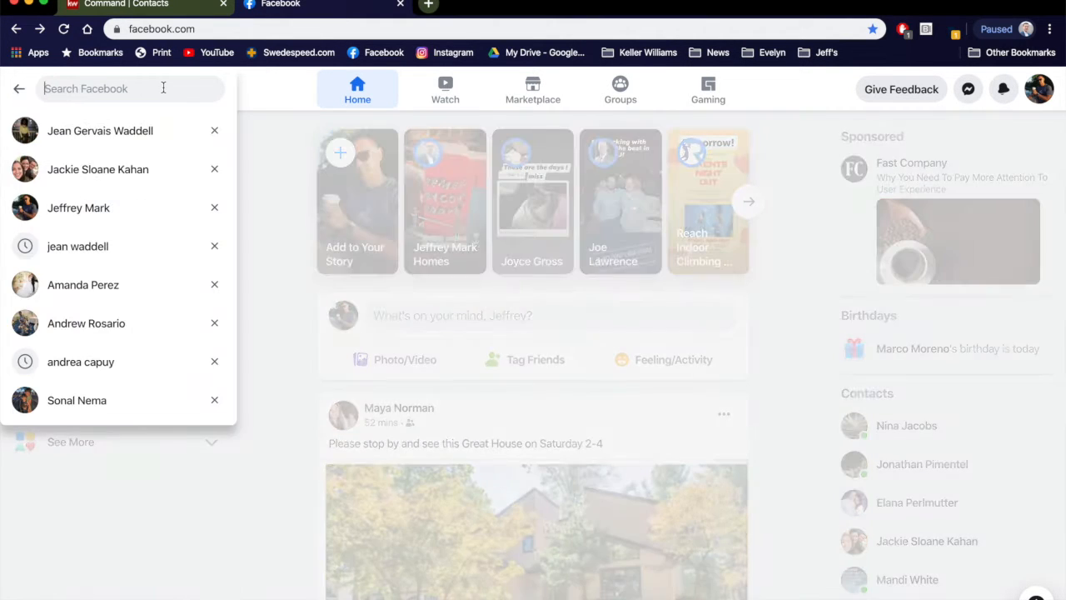
type("jackie sloane kahan")
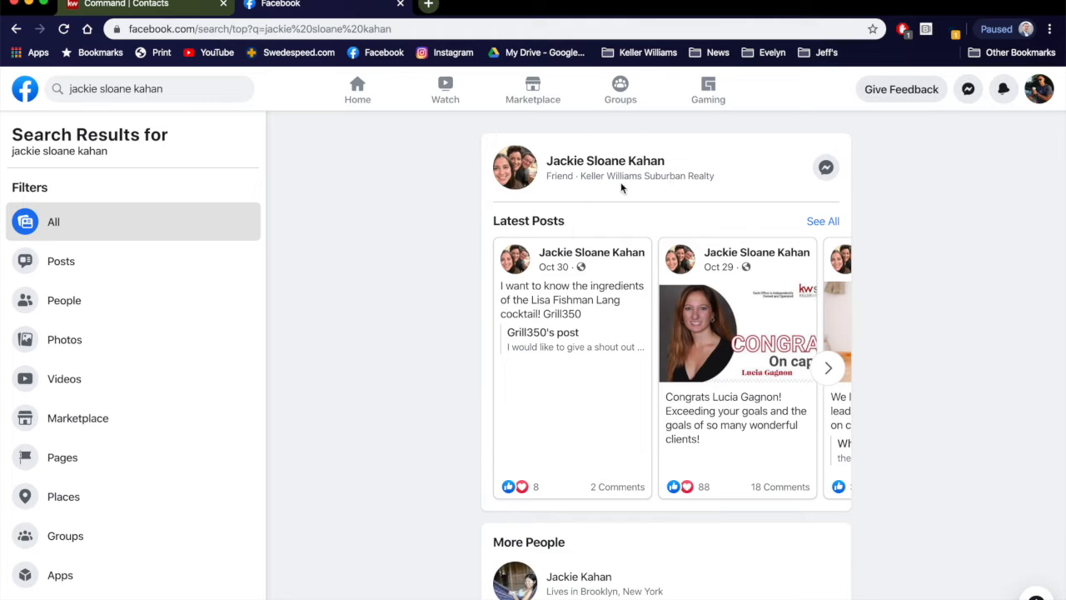
scroll("down", 3)
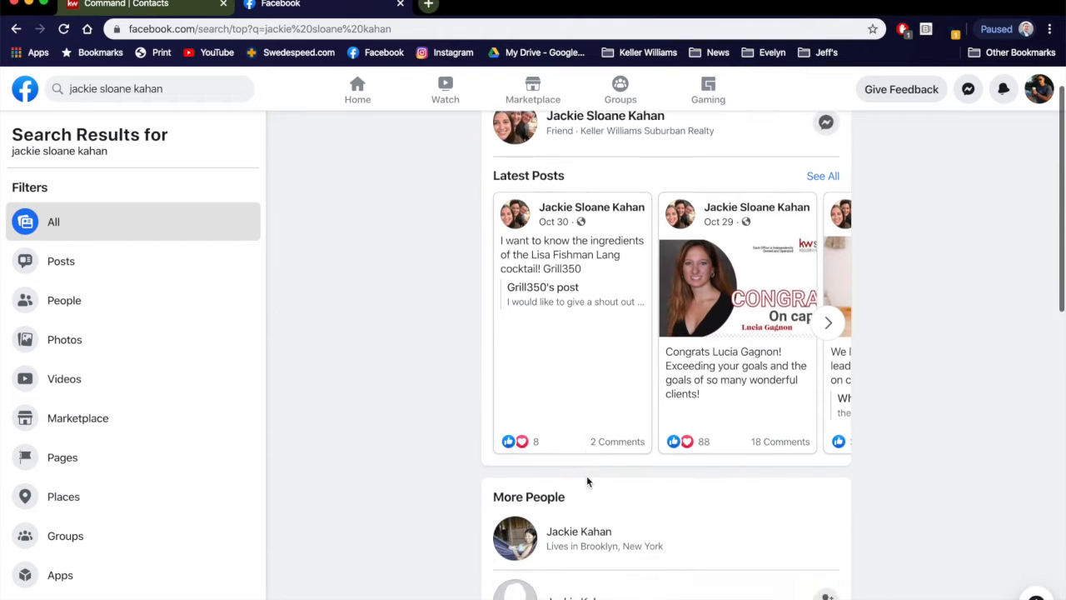
scroll("down", 3)
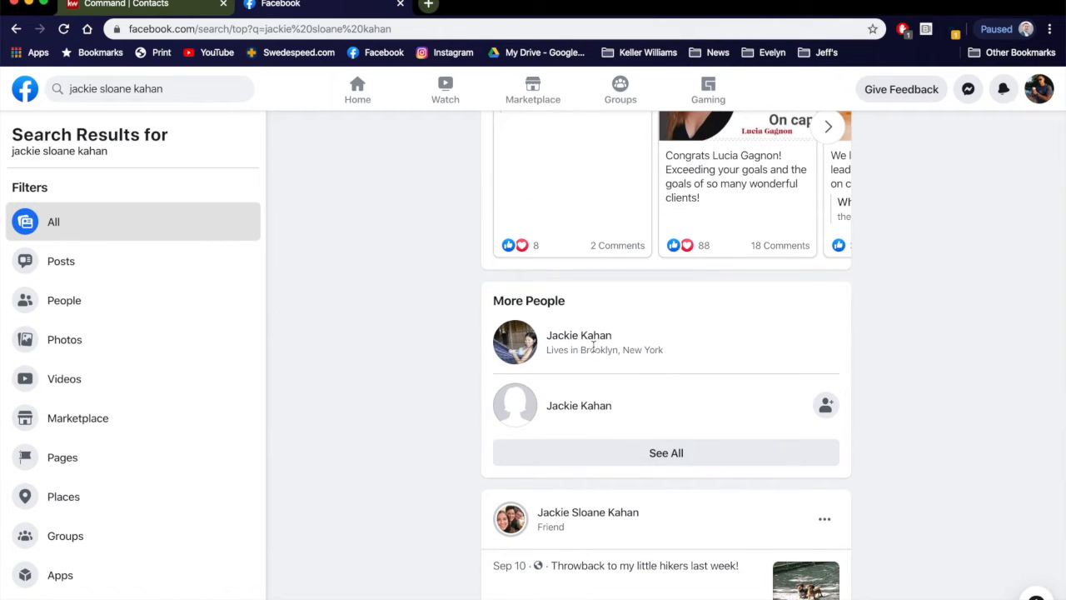
scroll("up", 3)
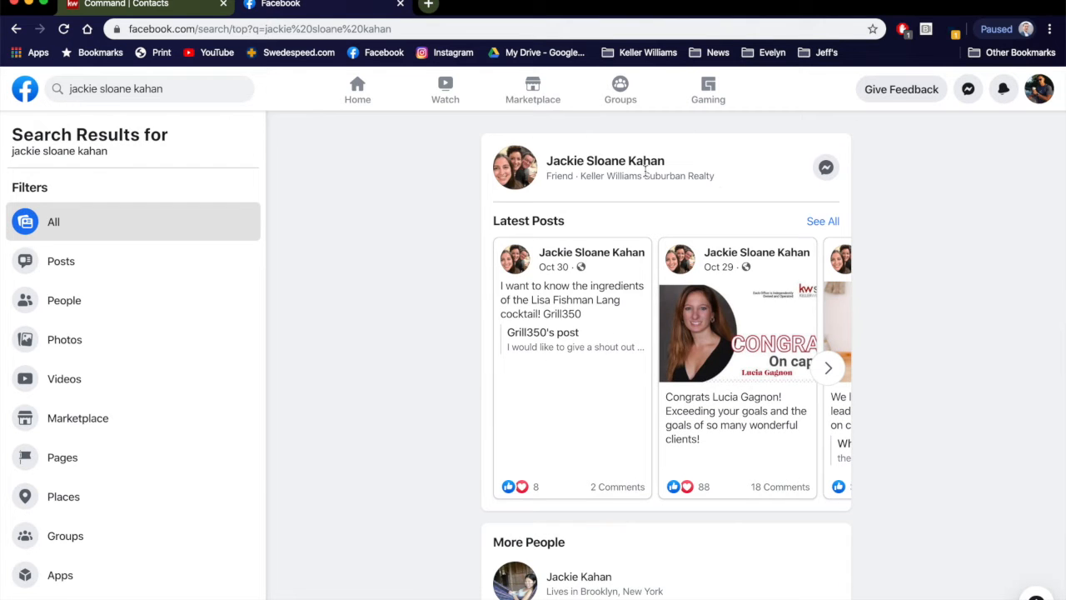
left_click(606, 160)
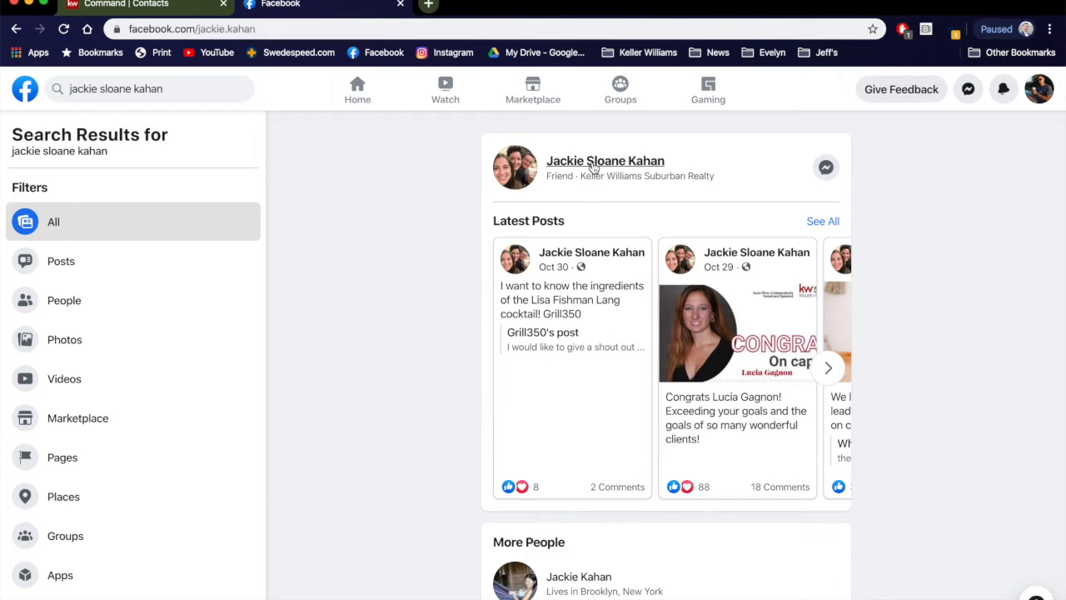
left_click(606, 160)
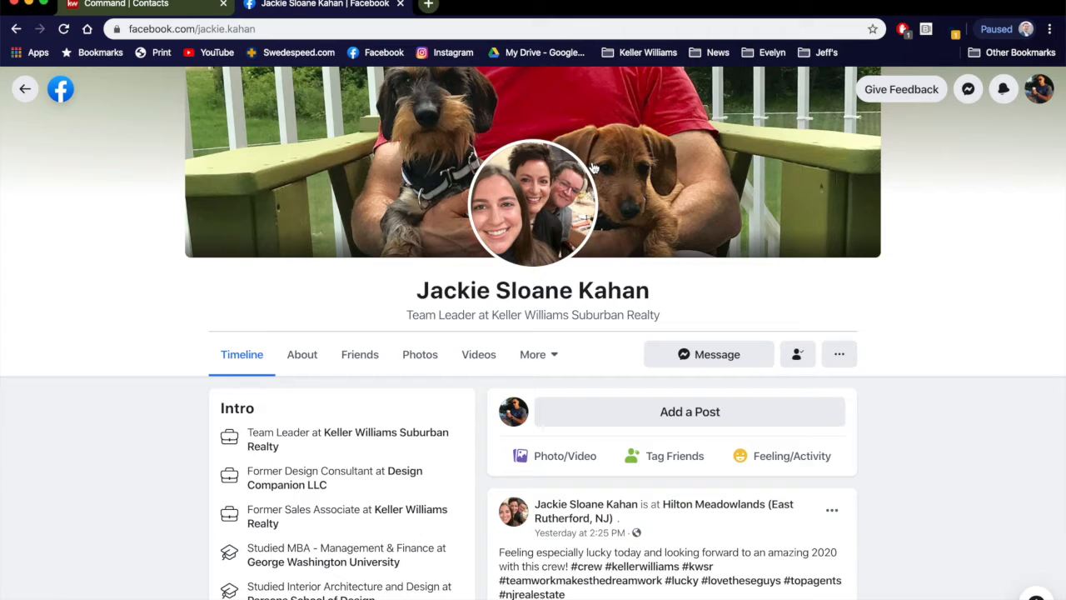
mouse_move(220, 57)
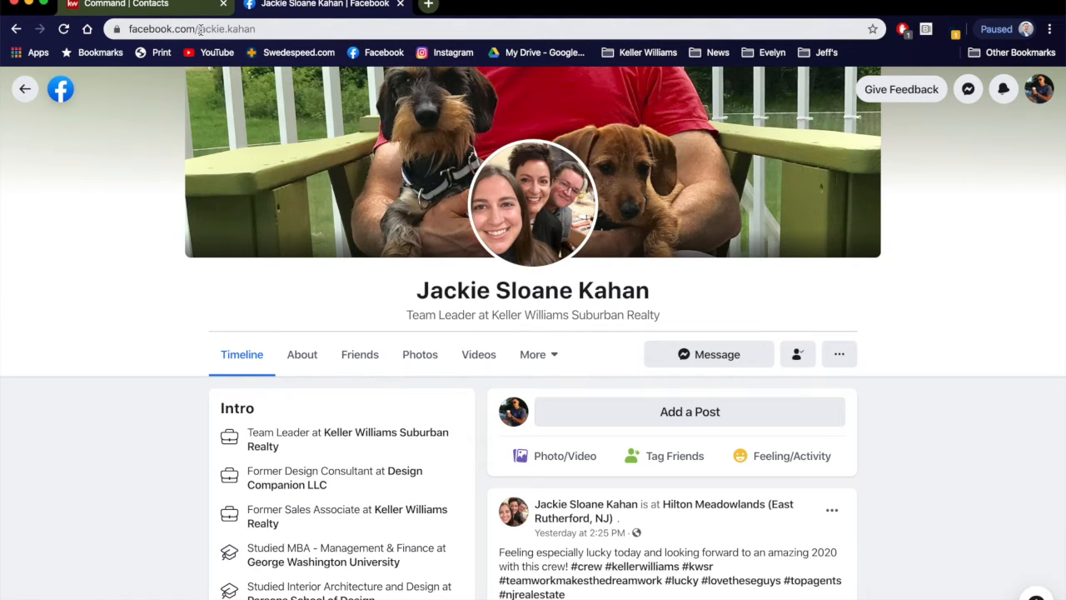
left_click(191, 28)
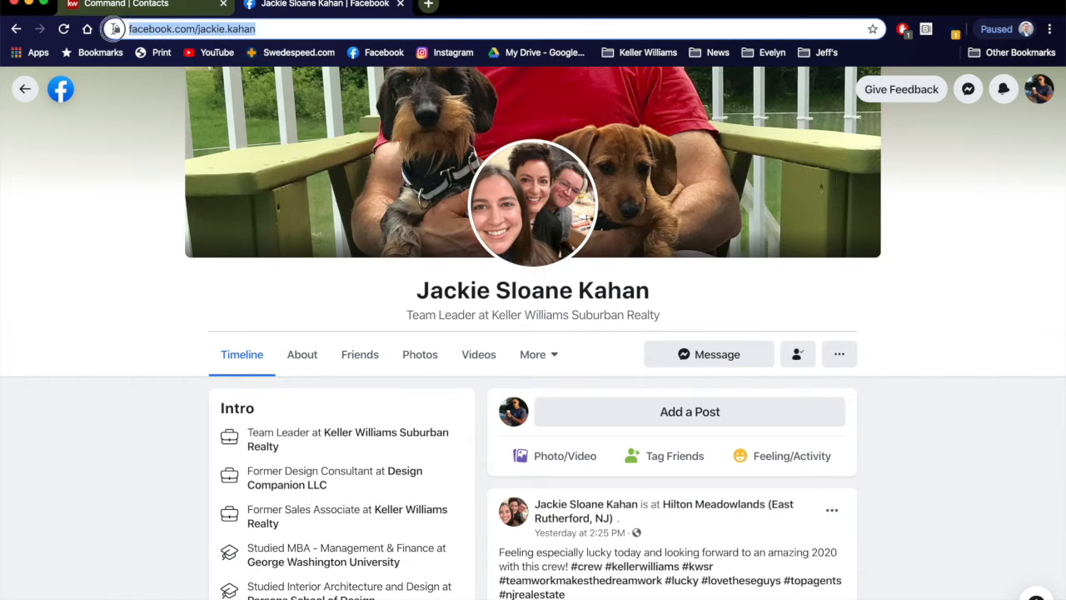
right_click(192, 29)
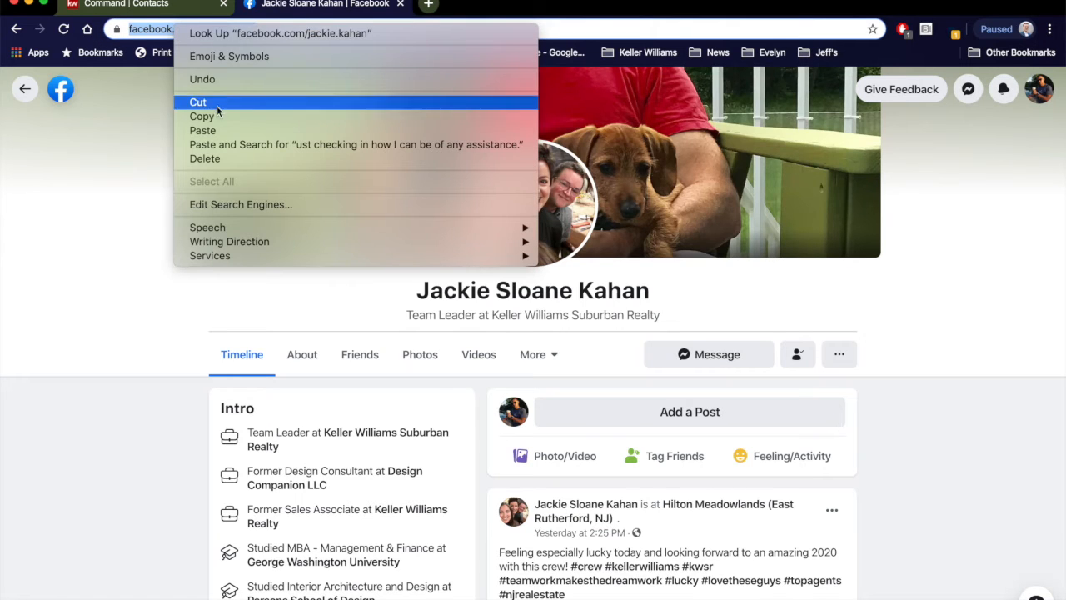
left_click(125, 6)
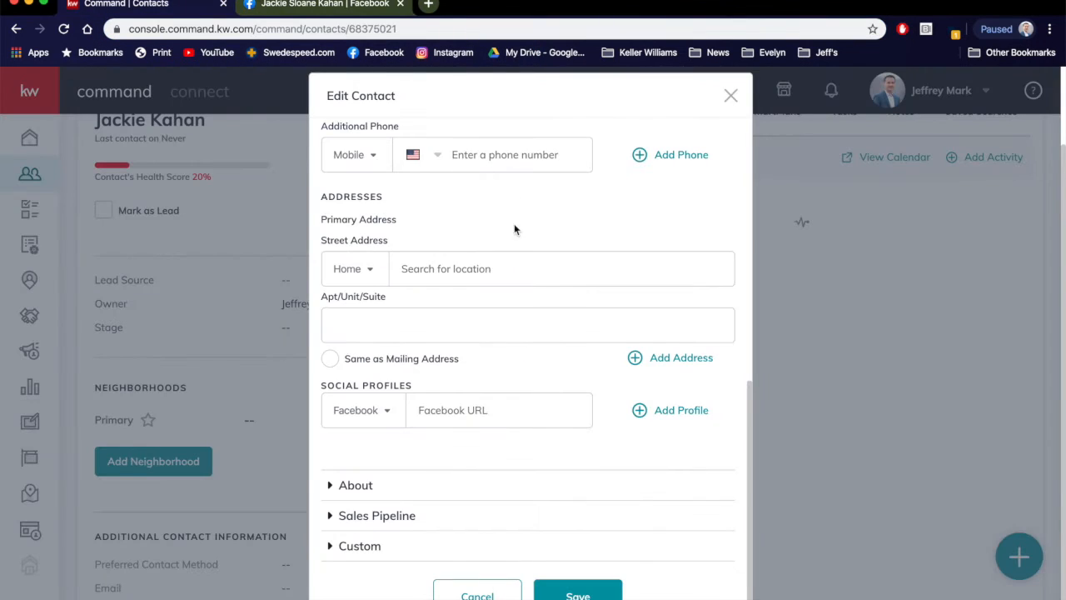
type("//www.facebook.com/jackie.kahan")
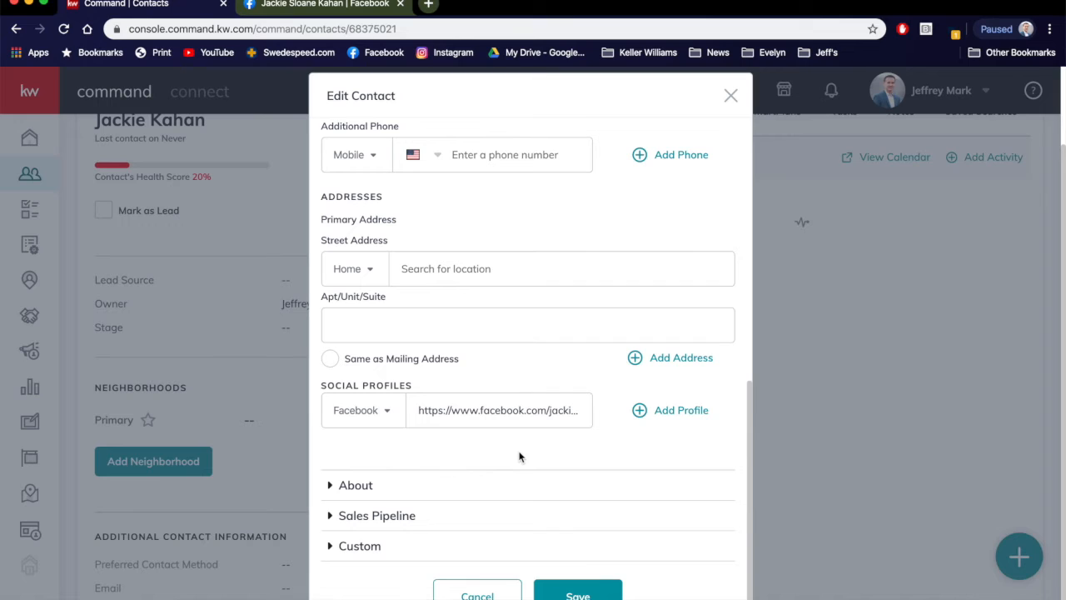
mouse_move(575, 480)
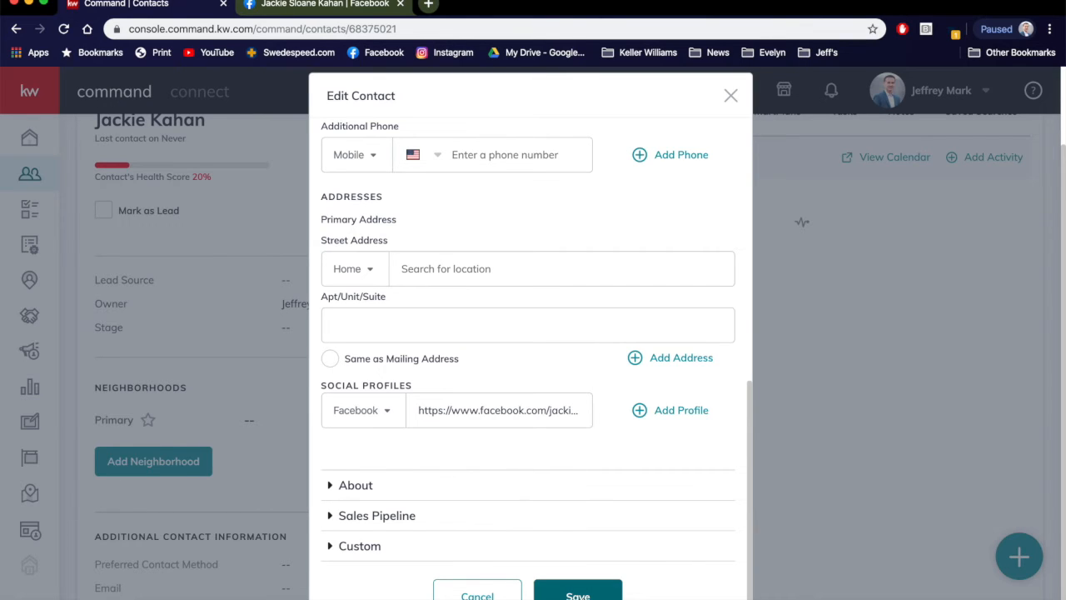
mouse_move(517, 461)
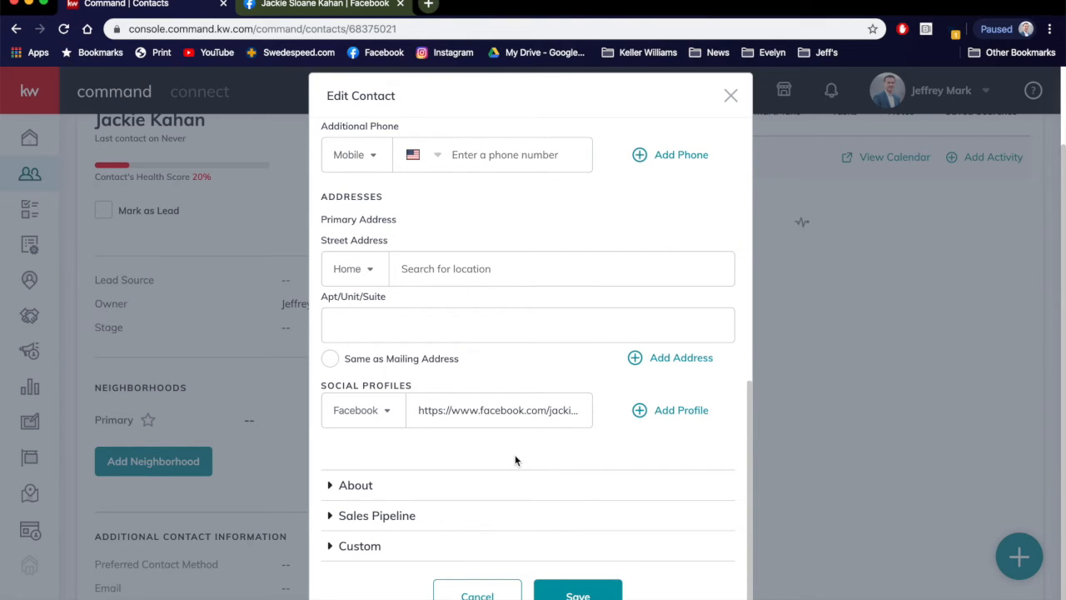
Add a second social profile row set to Instagram and start a new browser tab.
left_click(669, 410)
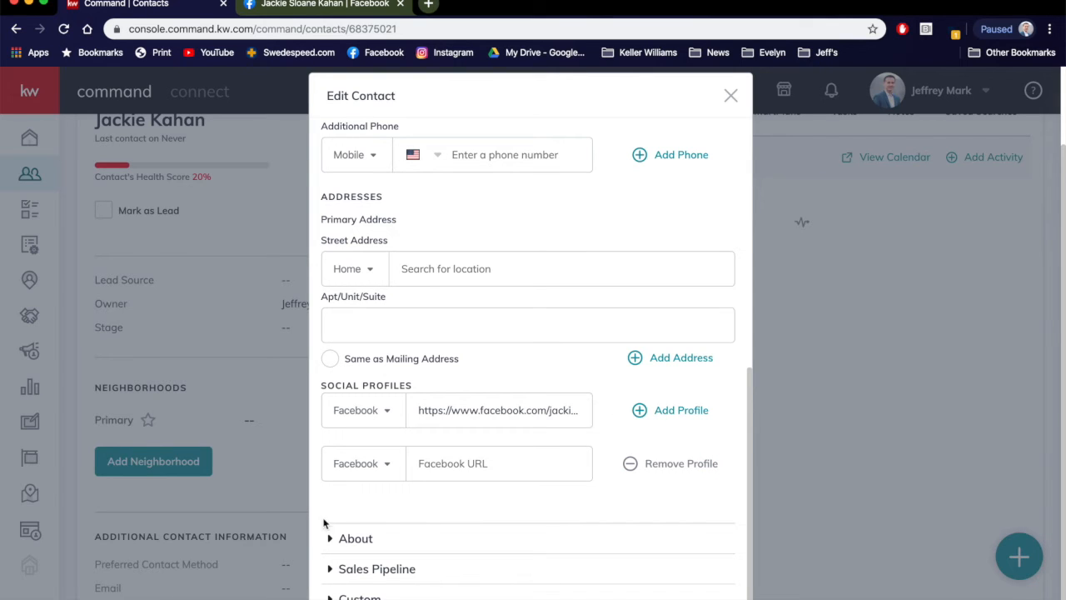
left_click(363, 463)
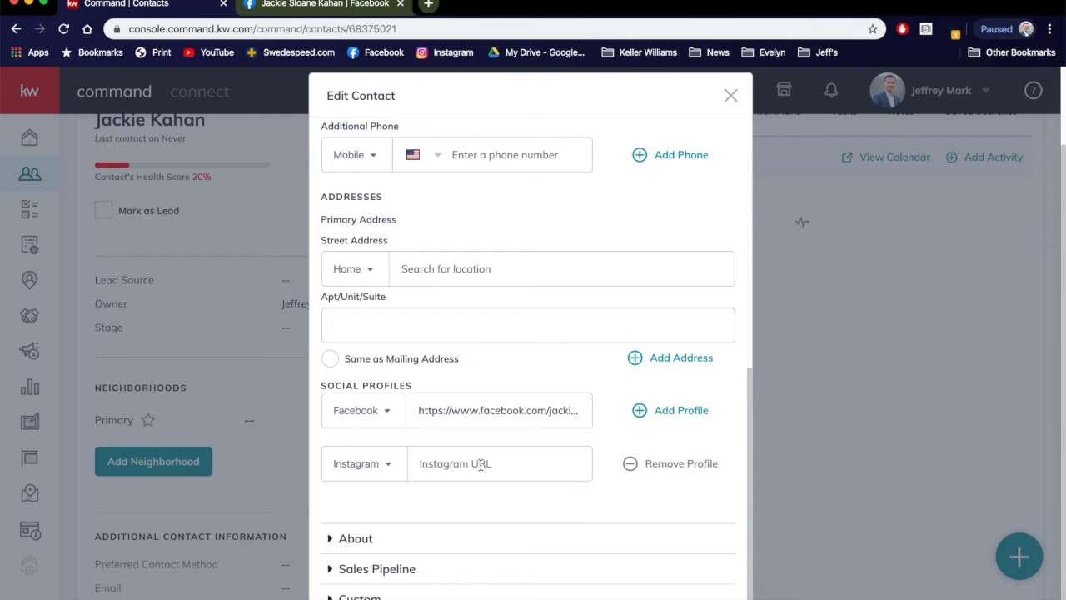
left_click(604, 7)
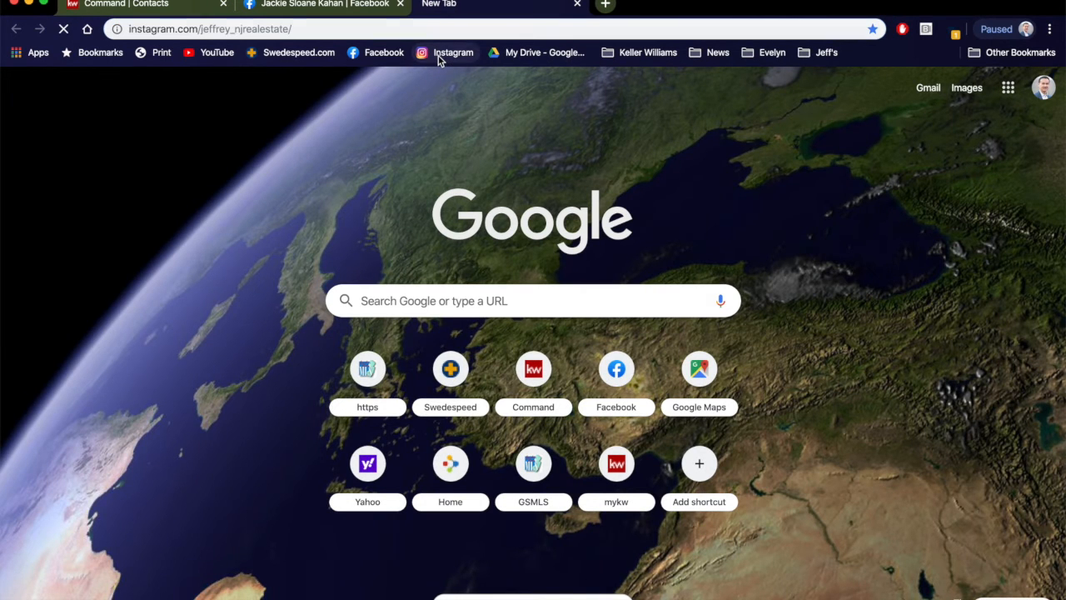
Search Instagram for 'jackie' and open the jackiekahanhomes profile.
left_click(453, 52)
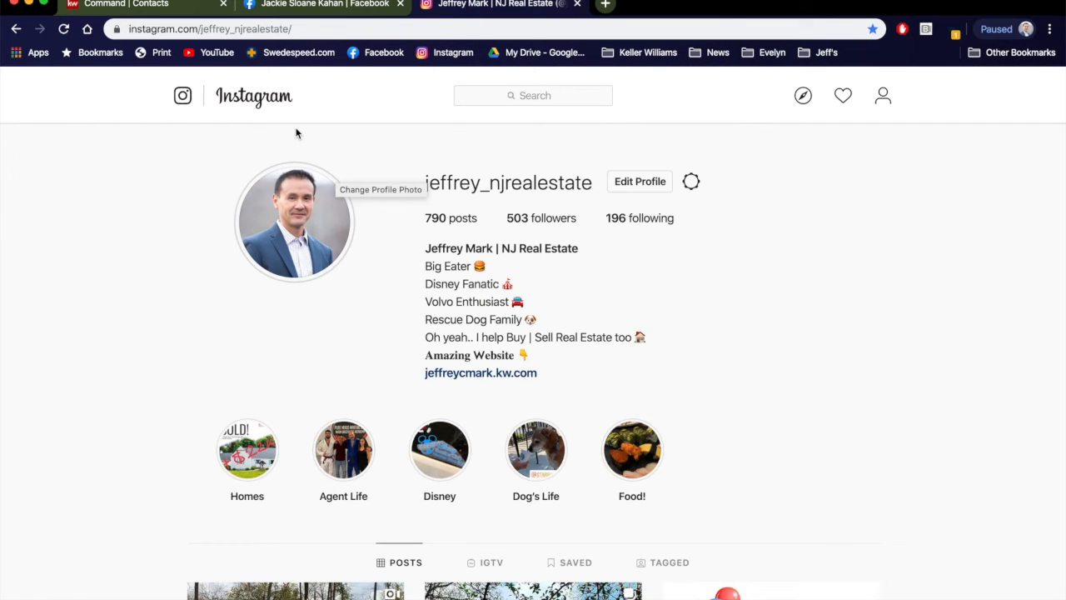
left_click(533, 95)
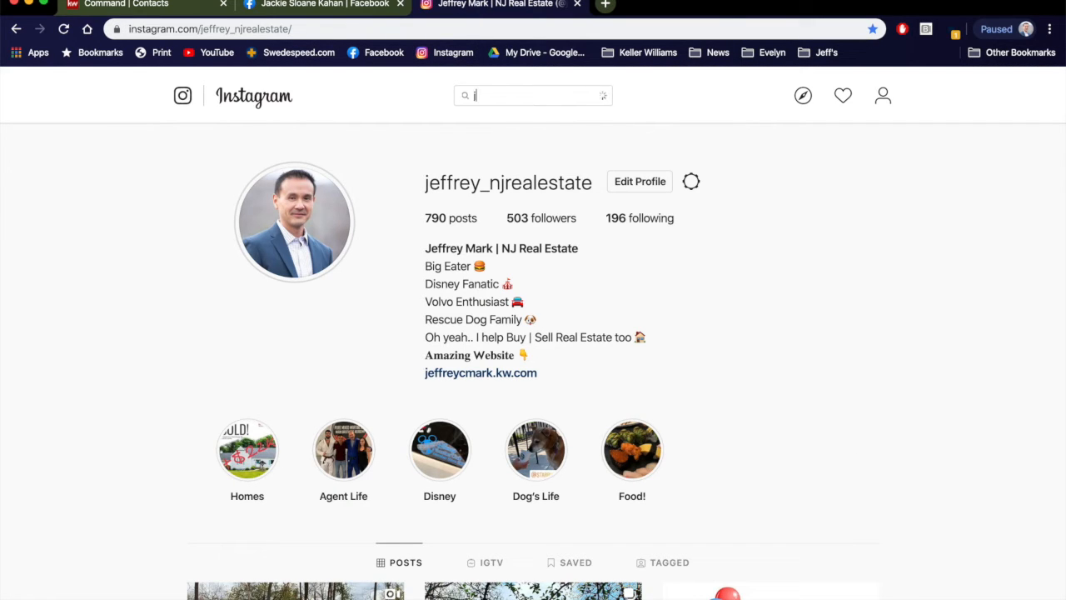
type("jackie")
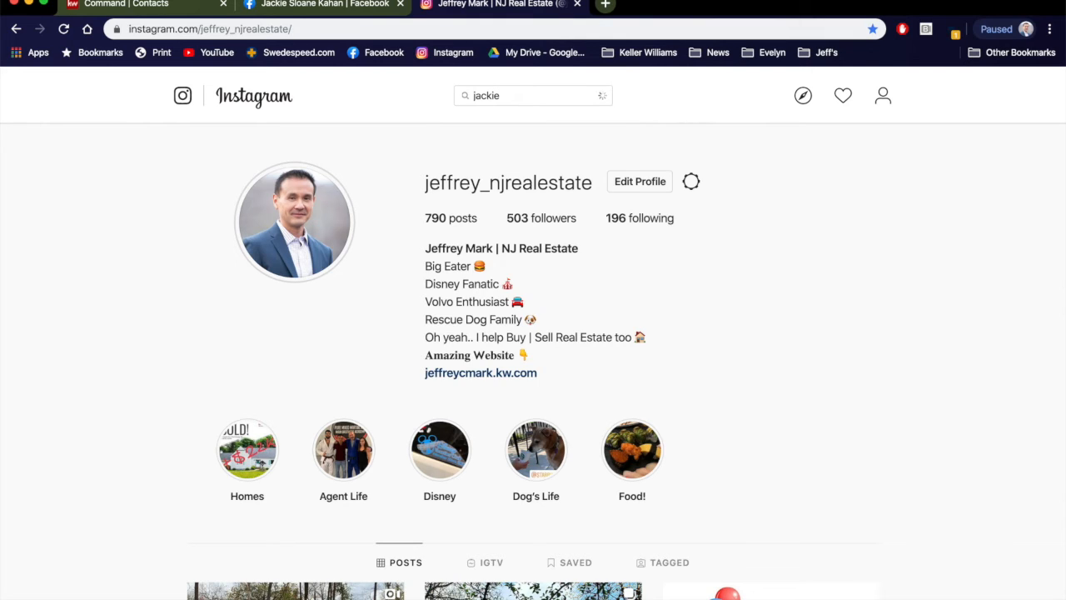
left_click(533, 95)
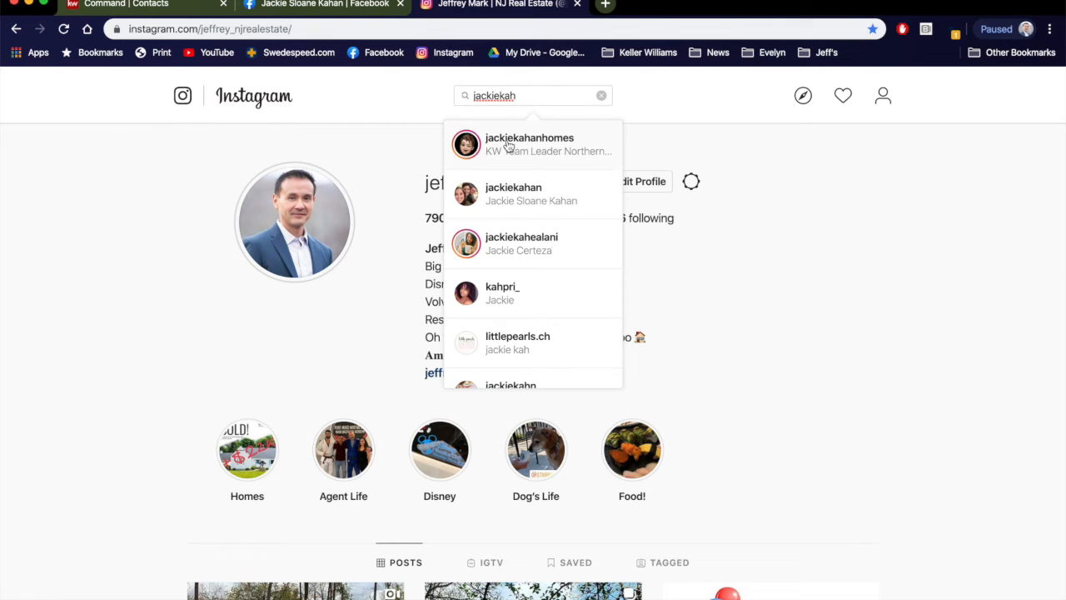
left_click(530, 143)
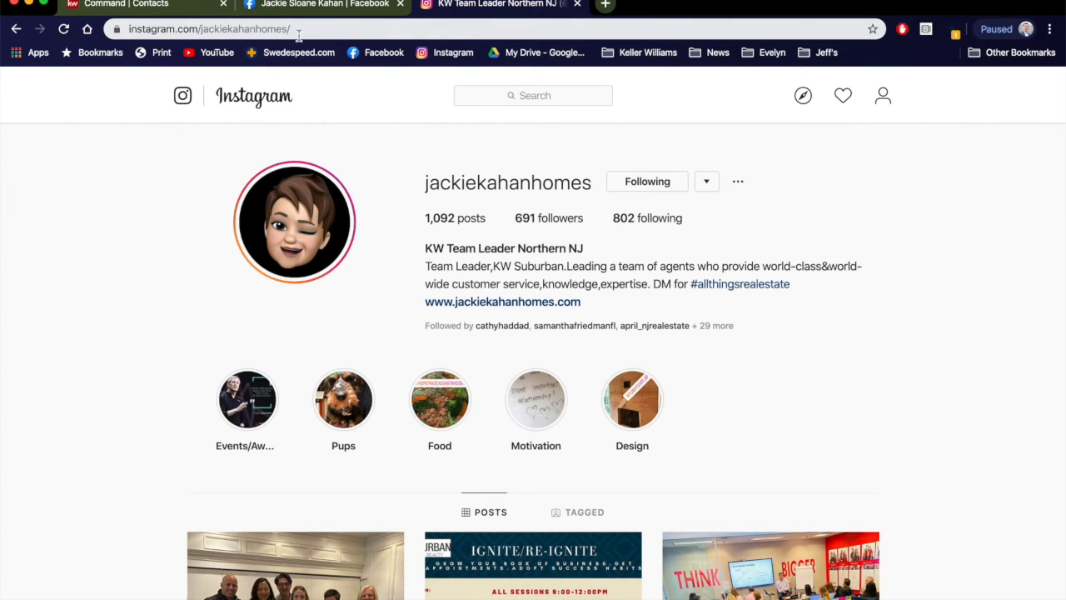
Select the Instagram profile's web address and return to the contact edit form.
left_click(208, 29)
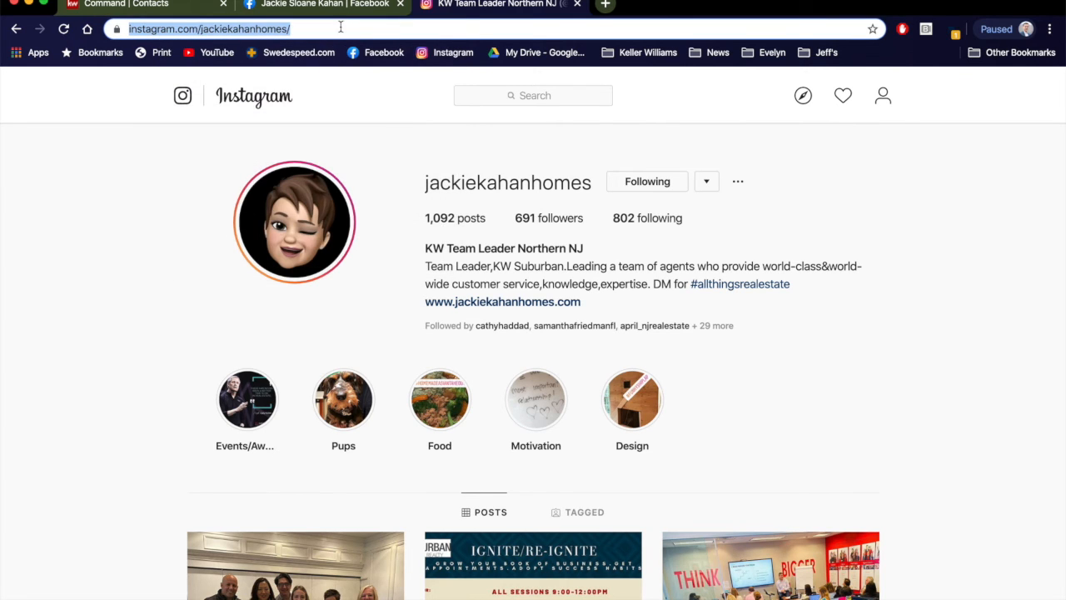
left_click(125, 3)
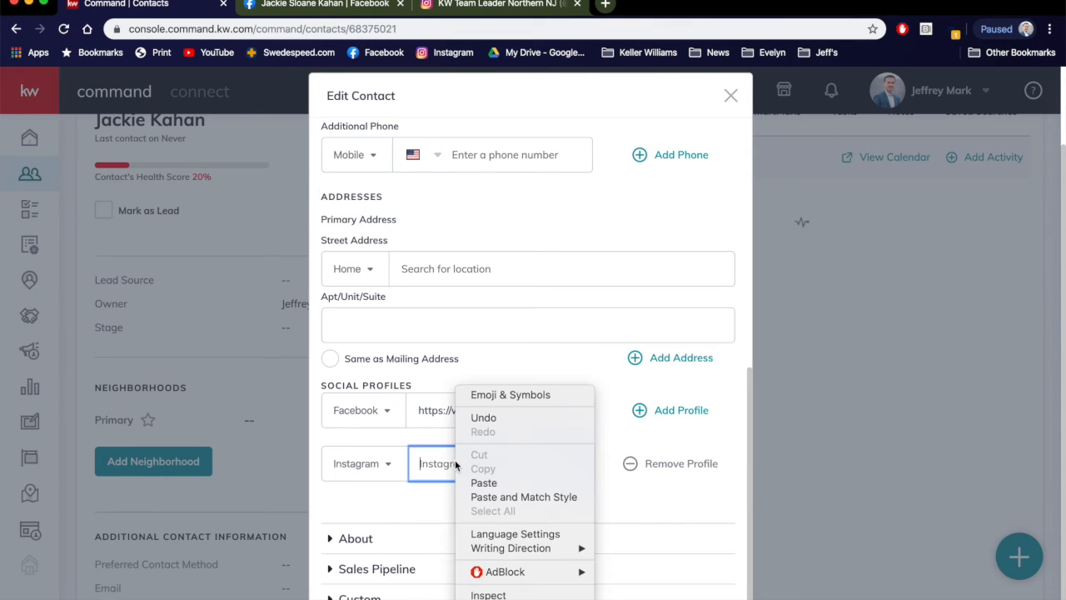
left_click(483, 483)
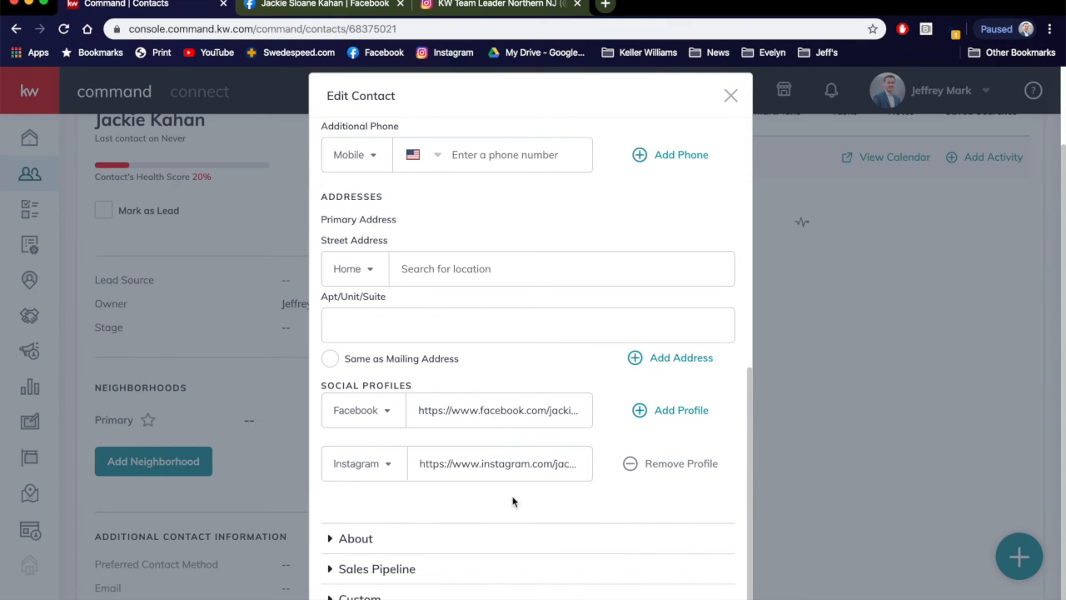
mouse_move(456, 500)
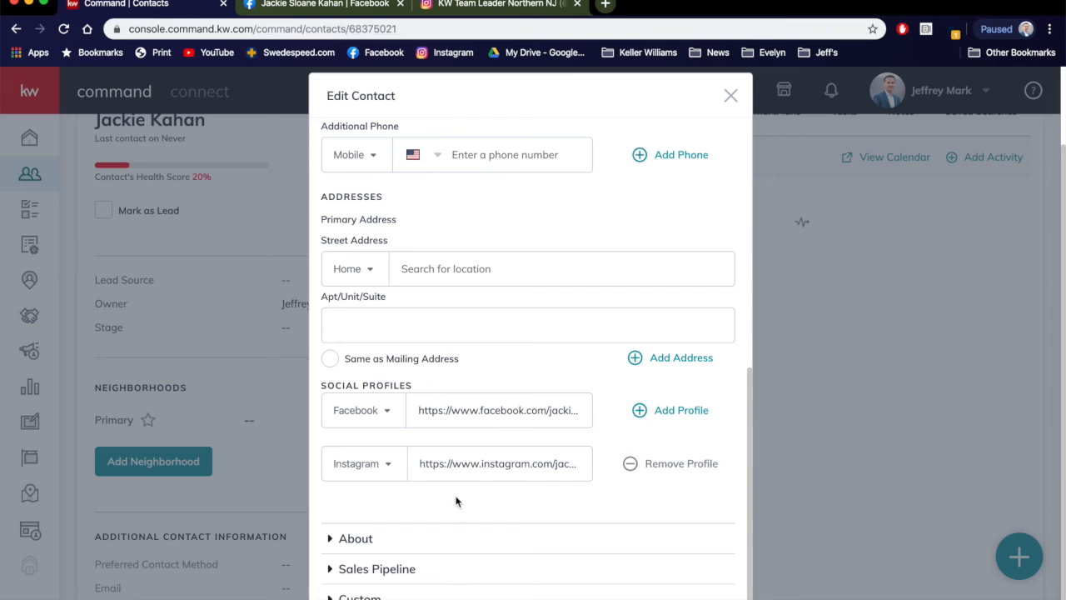
scroll("down", 3)
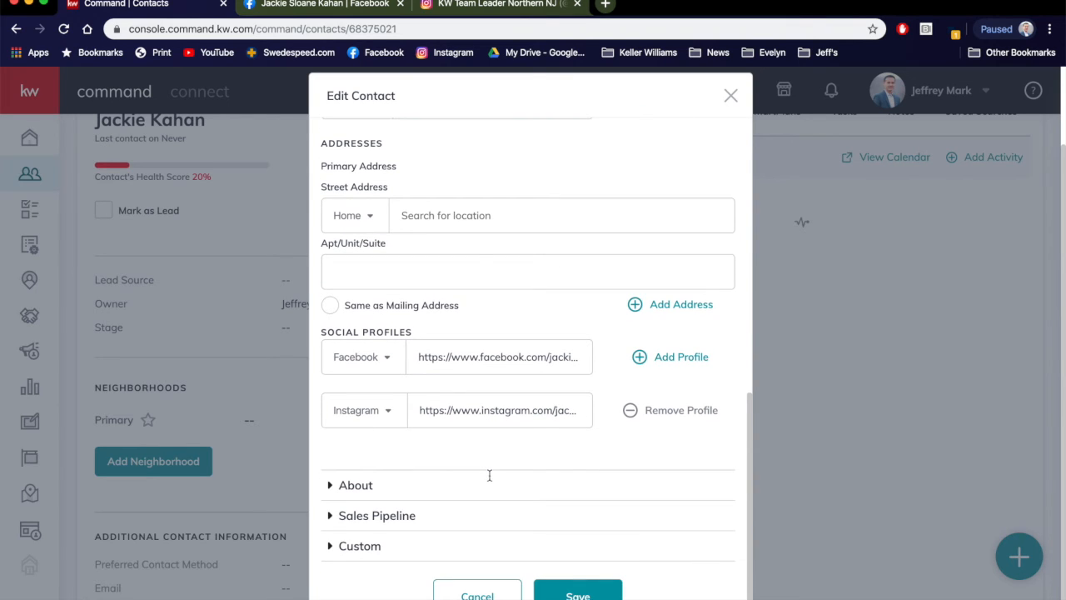
mouse_move(641, 357)
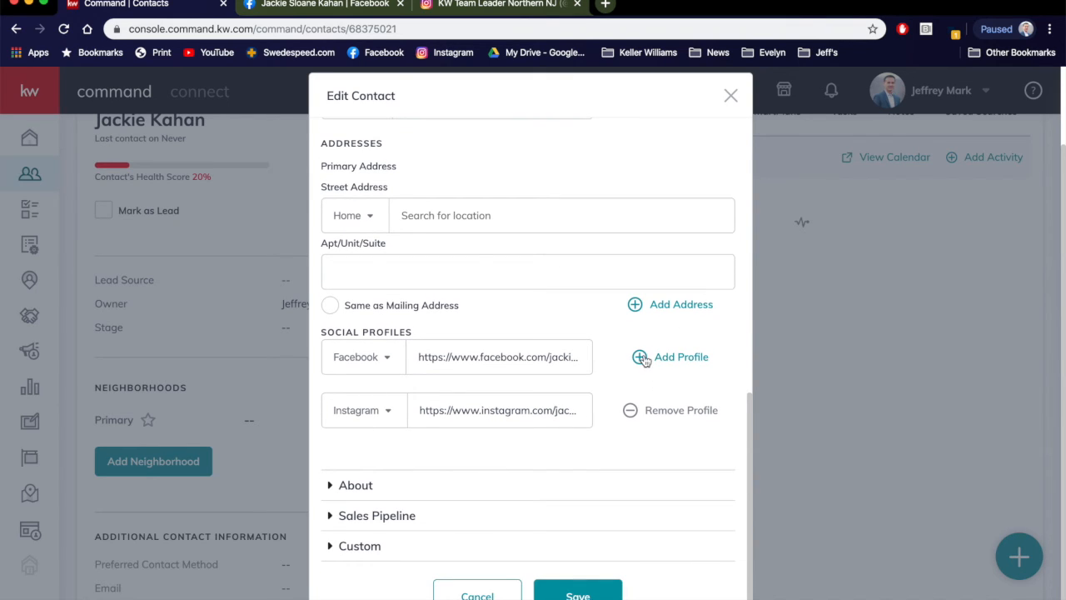
left_click(576, 593)
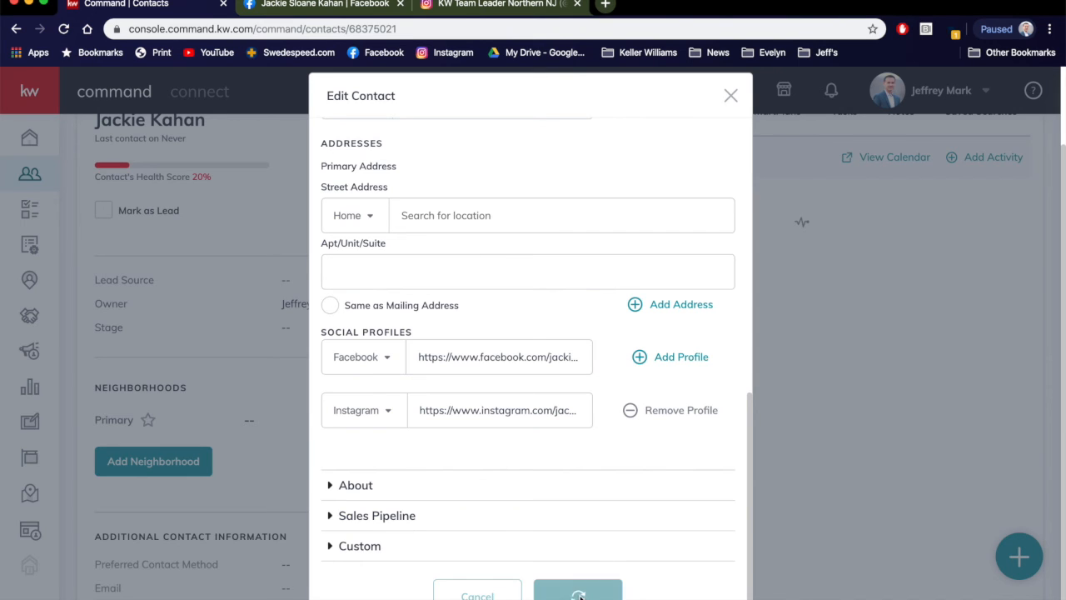
left_click(578, 593)
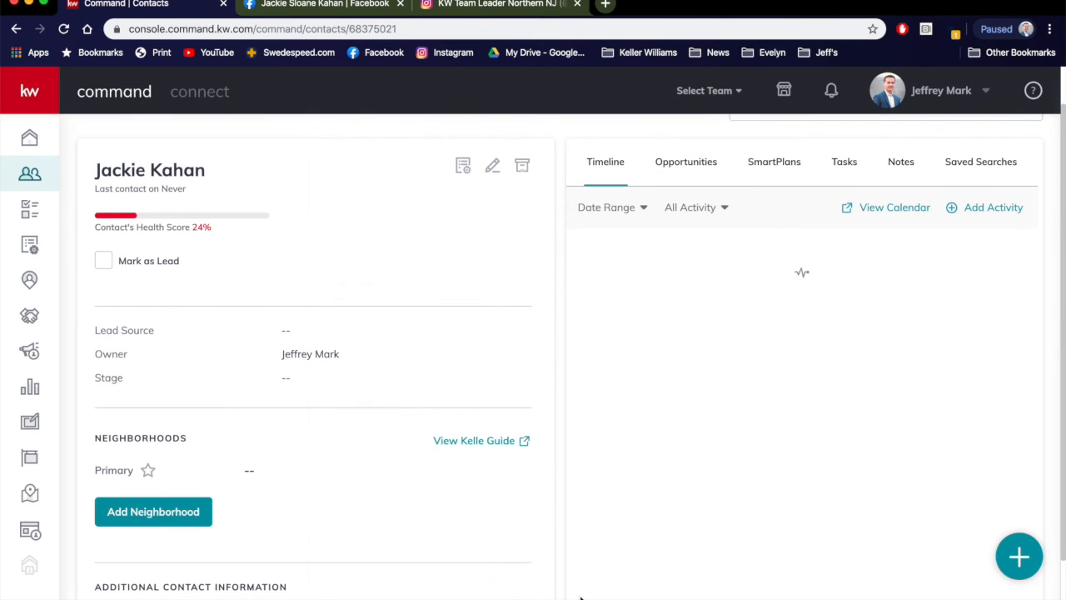
scroll("down", 3)
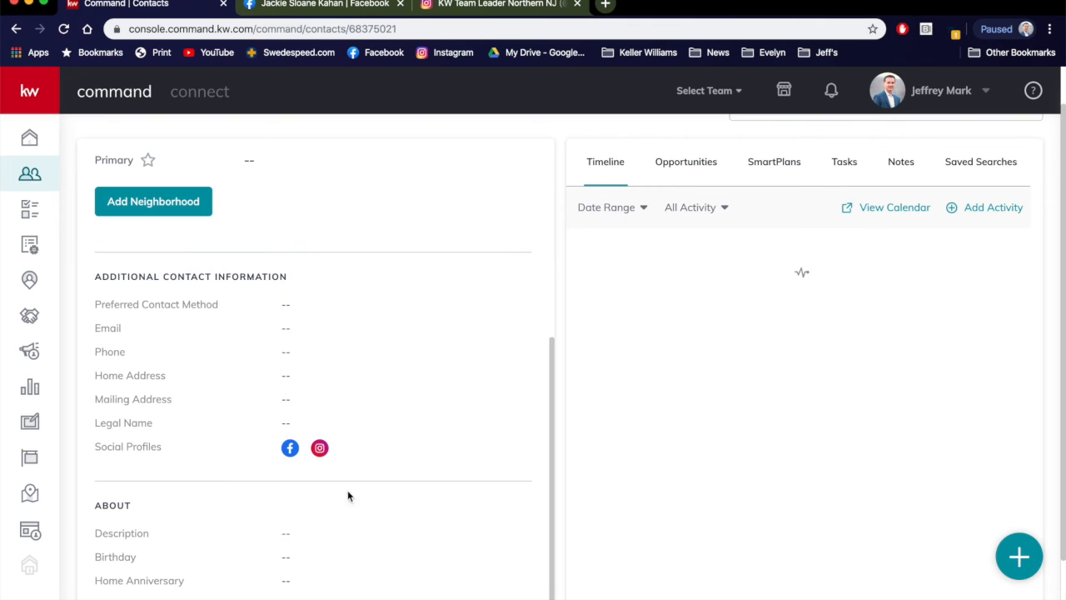
mouse_move(242, 447)
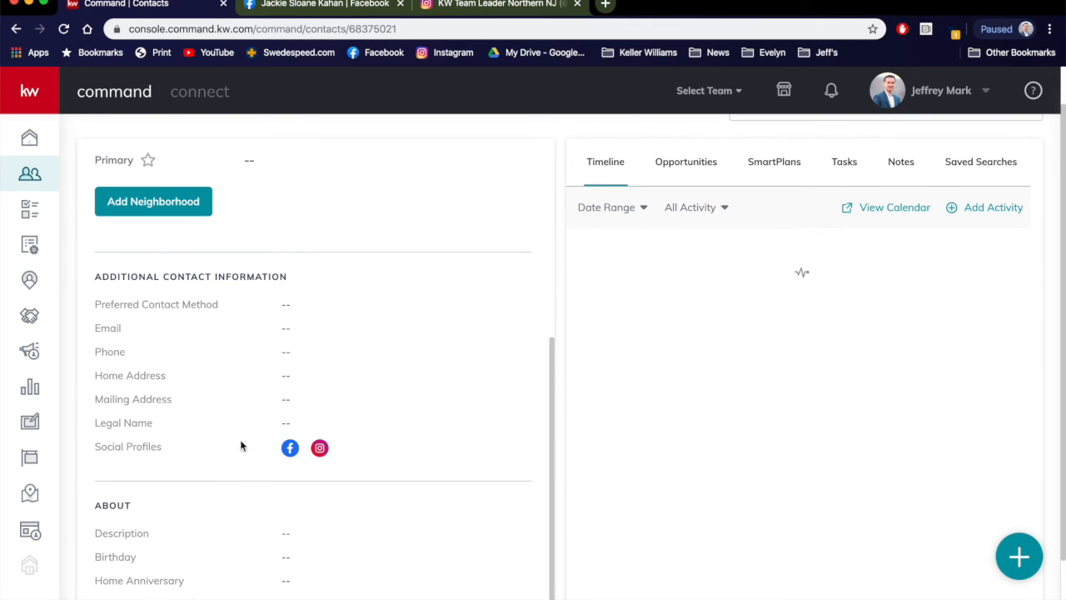
mouse_move(237, 466)
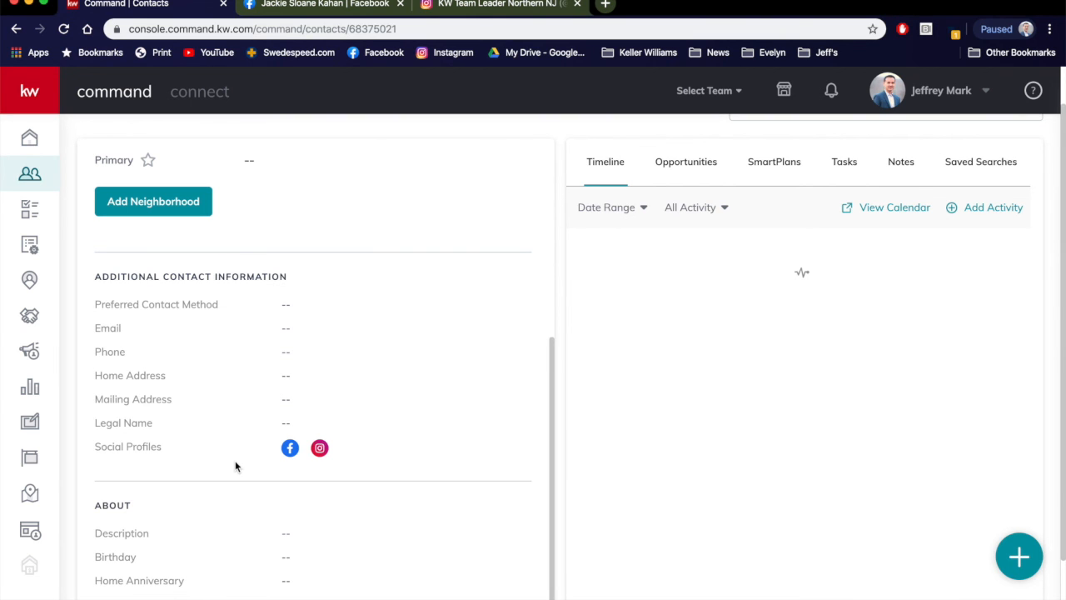
scroll("down", 3)
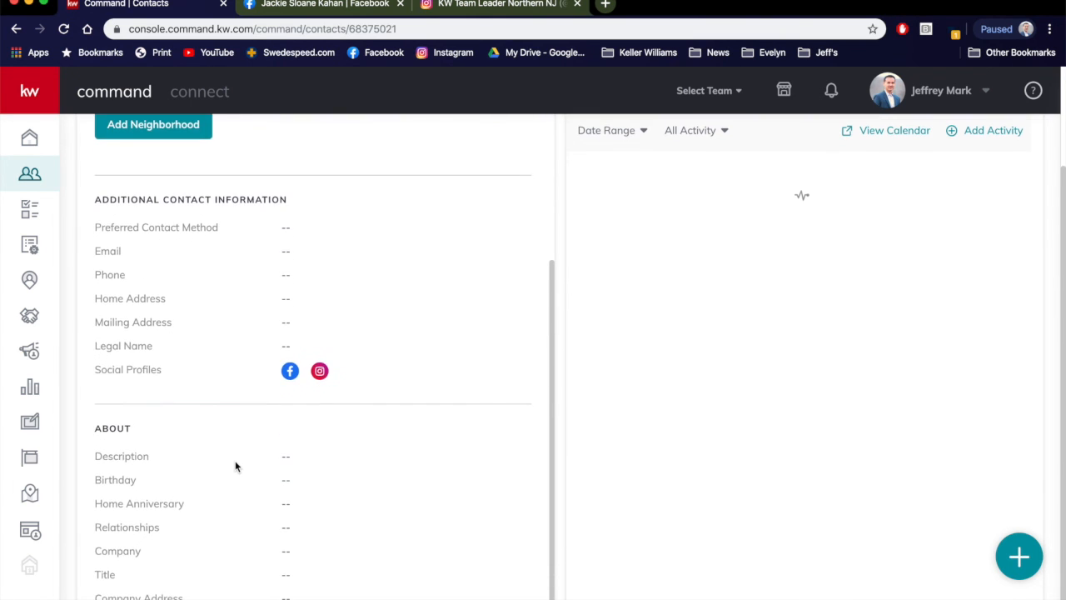
scroll("up", 3)
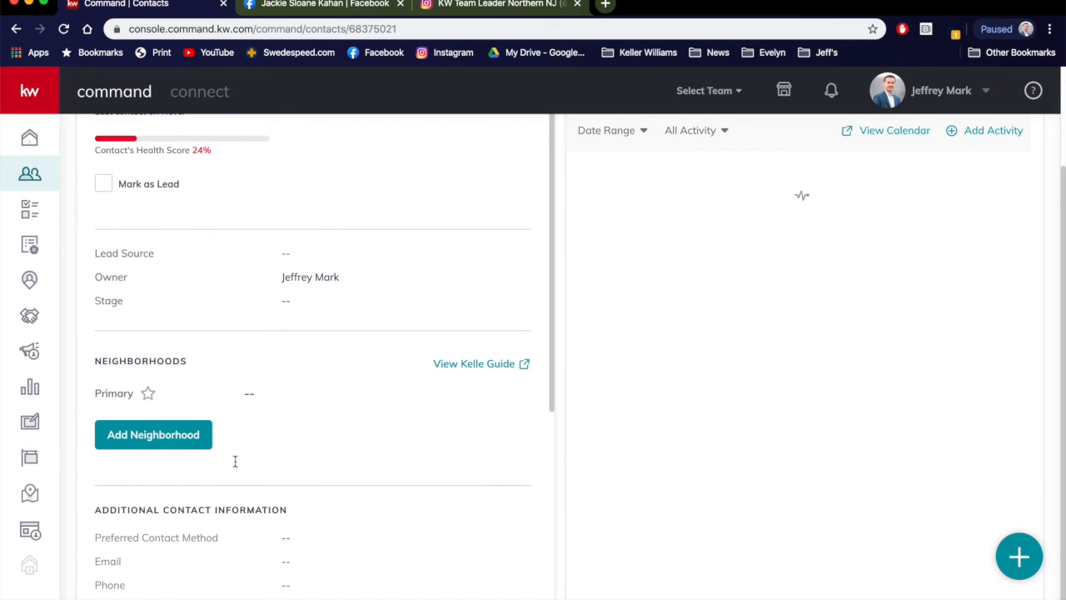
scroll("up", 3)
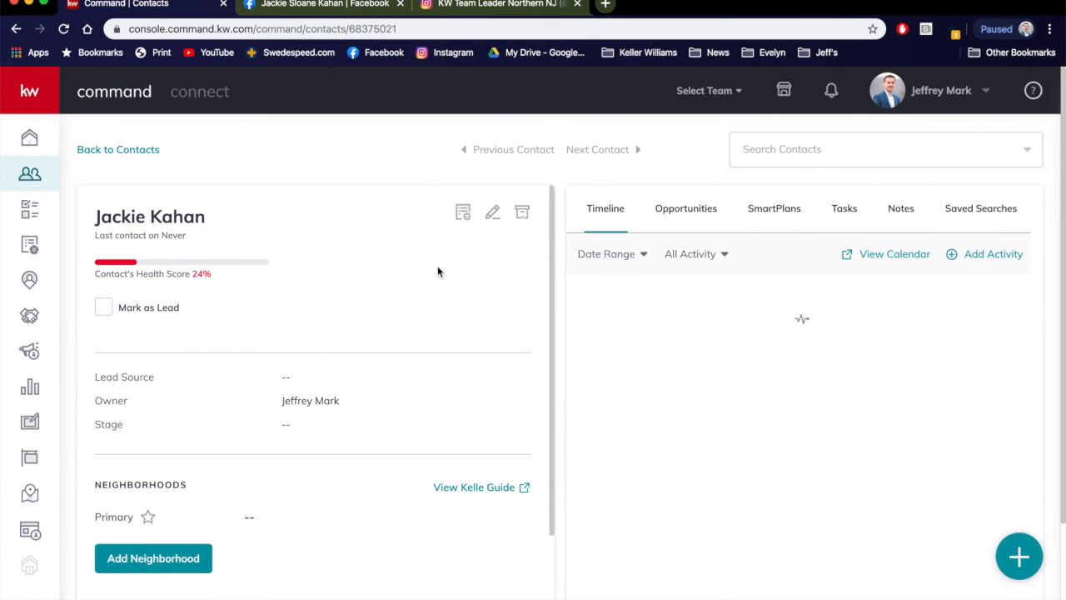